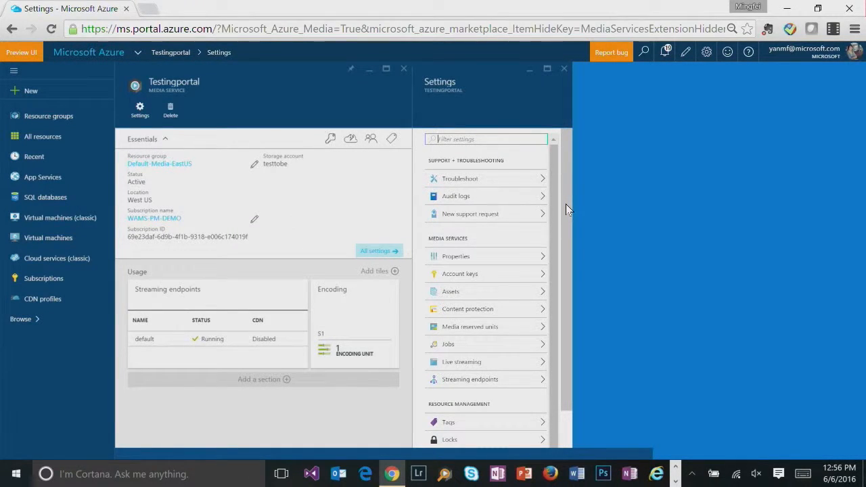
pyautogui.moveTo(626, 230)
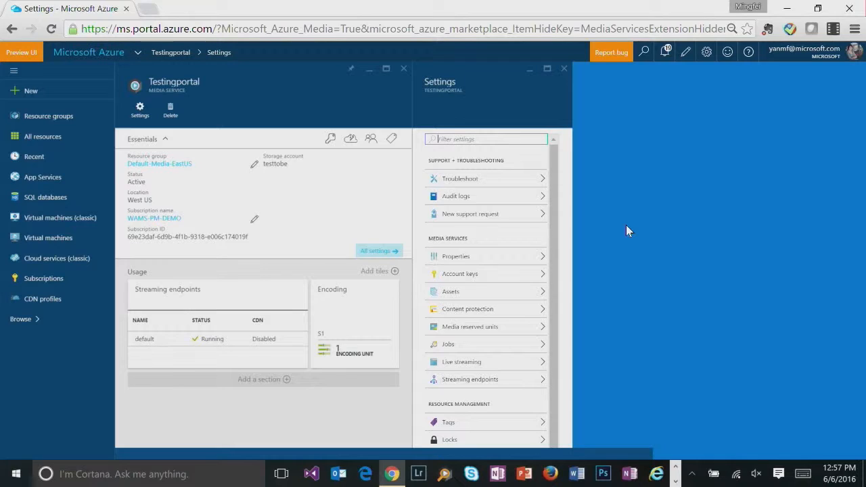
pyautogui.moveTo(625, 227)
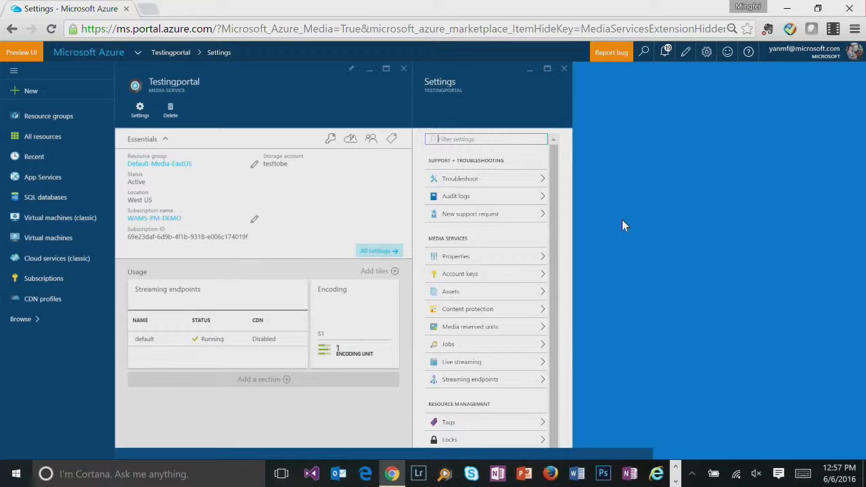
pyautogui.moveTo(465, 123)
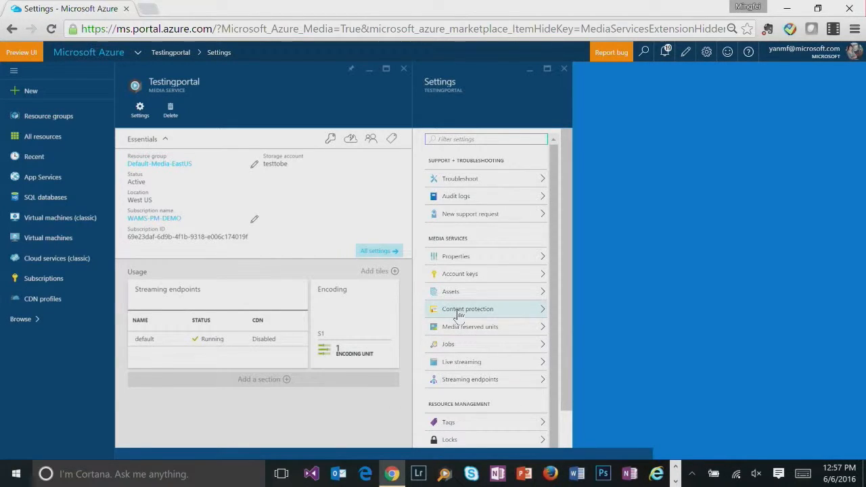
# - Open the Content protection settings under Media Services for Testingportal
pyautogui.click(467, 309)
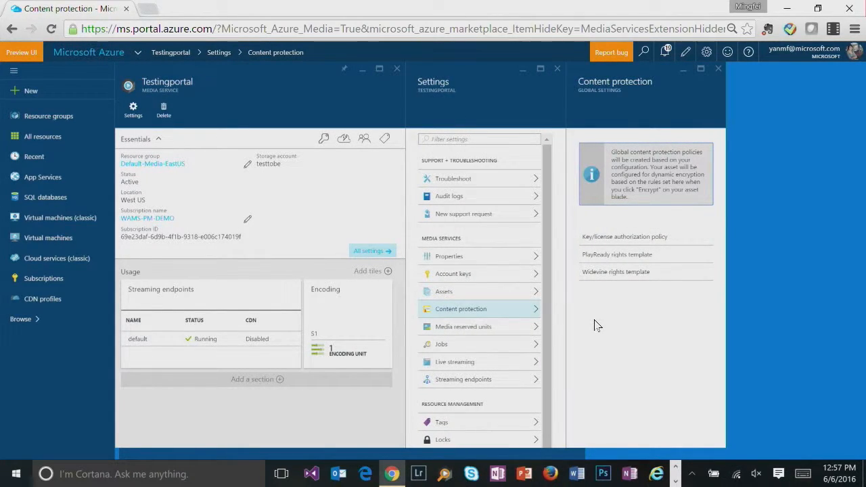
pyautogui.moveTo(603, 307)
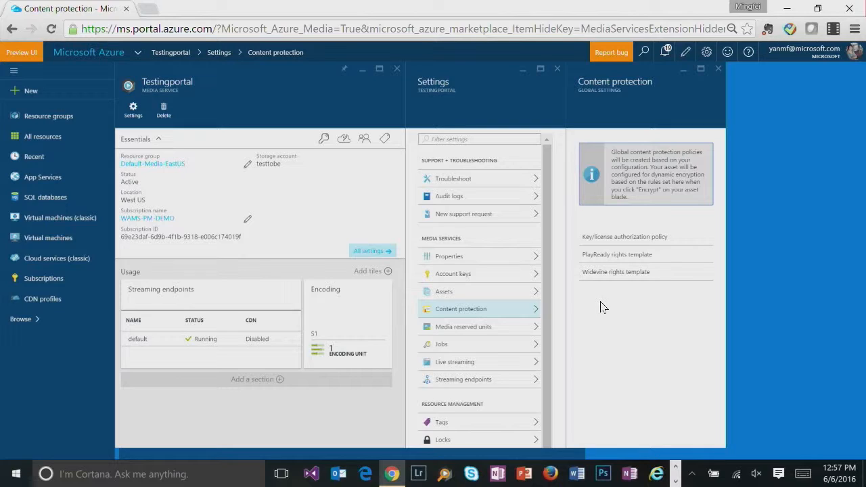
pyautogui.moveTo(622, 290)
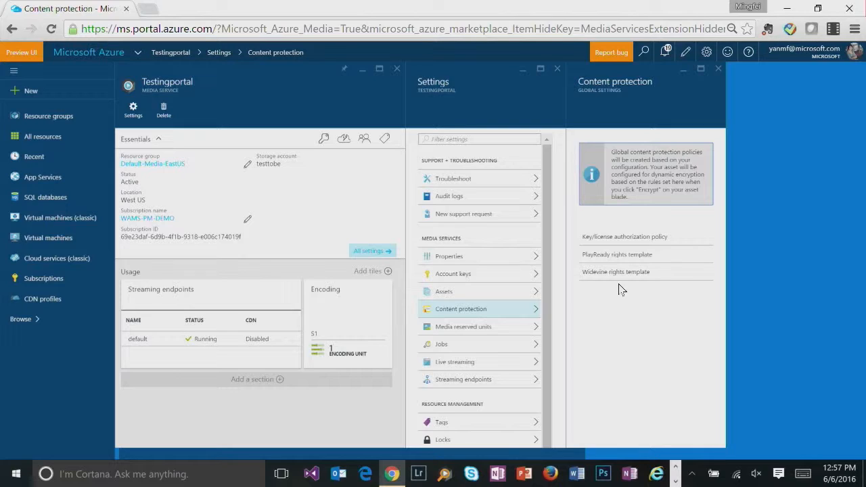
pyautogui.moveTo(644, 297)
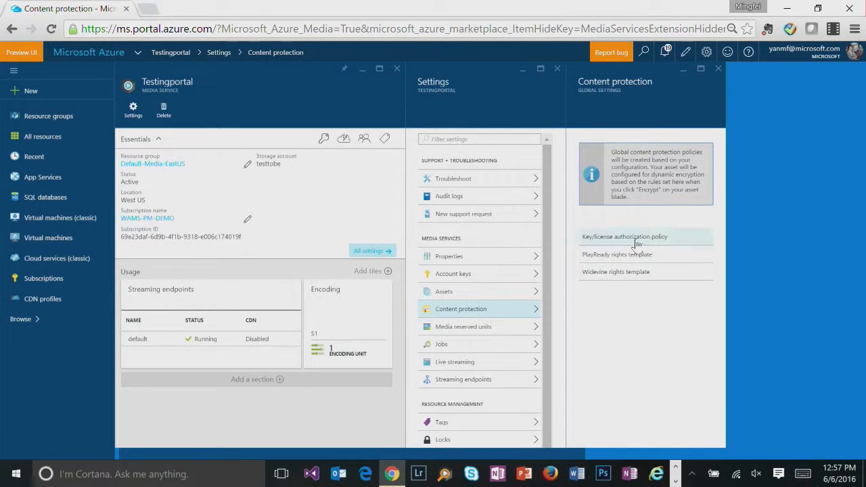
pyautogui.click(624, 237)
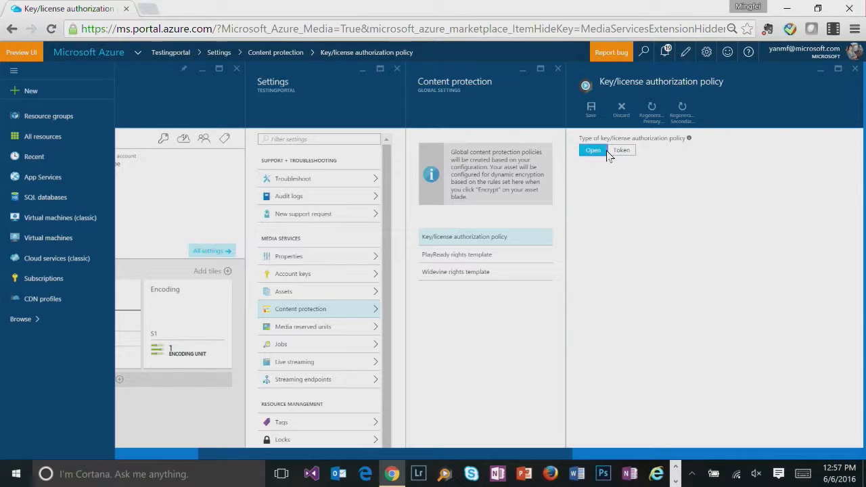
pyautogui.moveTo(611, 150)
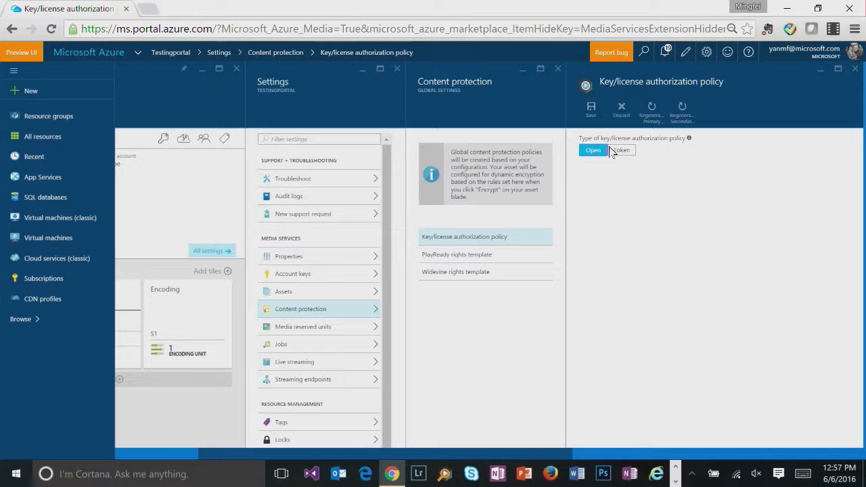
pyautogui.click(621, 150)
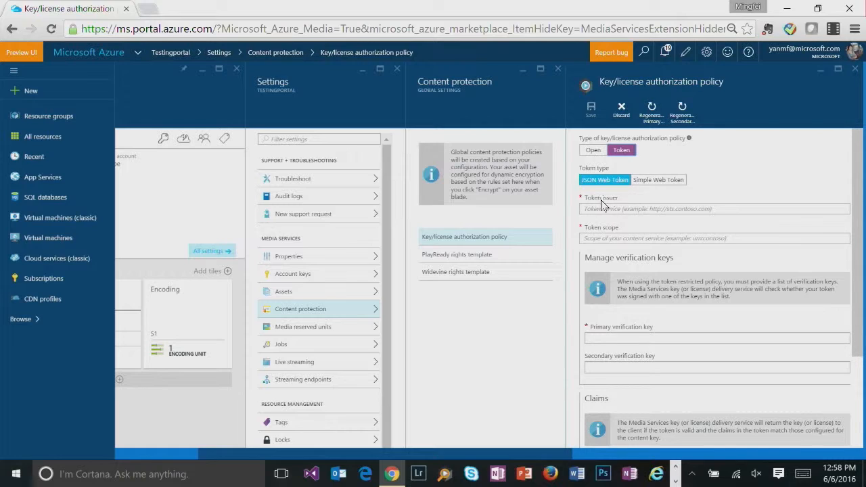
pyautogui.moveTo(861, 298)
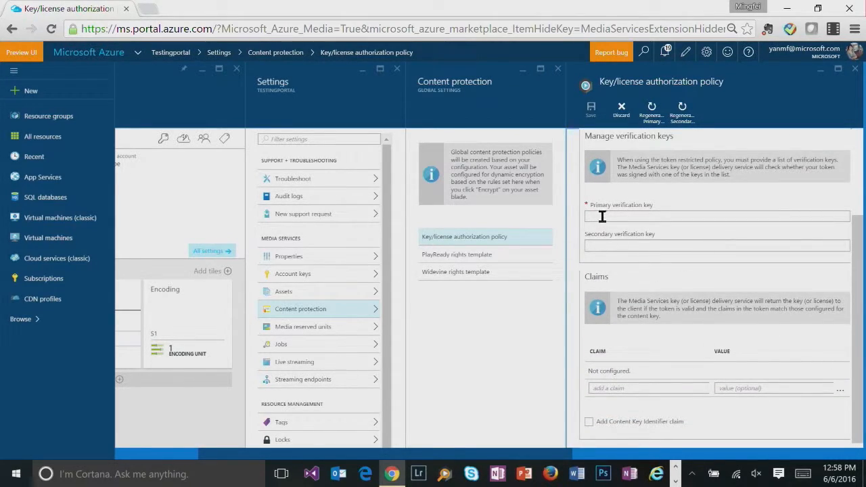
pyautogui.moveTo(773, 294)
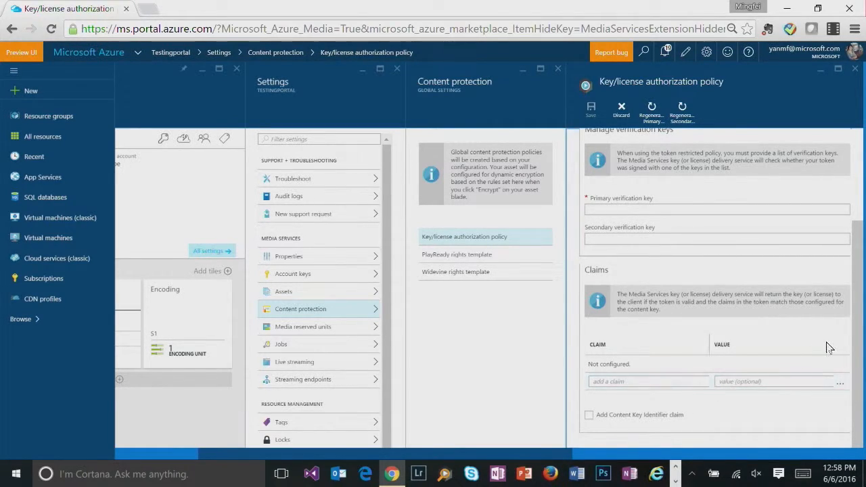
pyautogui.click(621, 150)
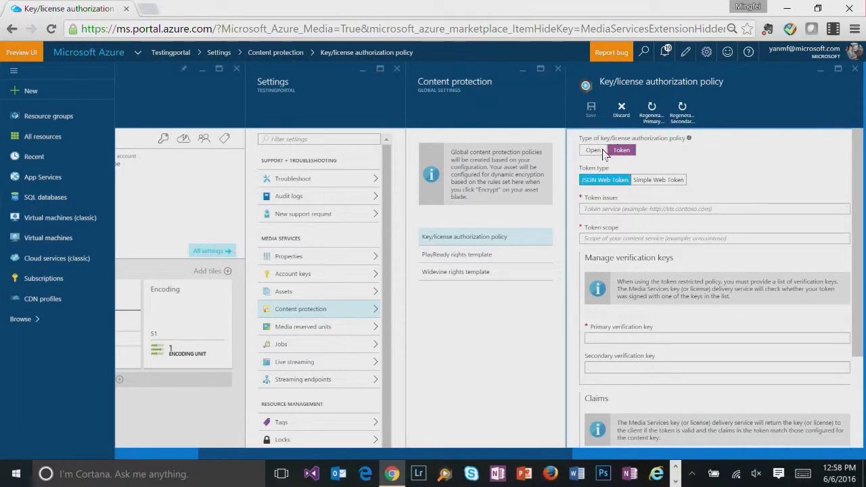
pyautogui.click(592, 150)
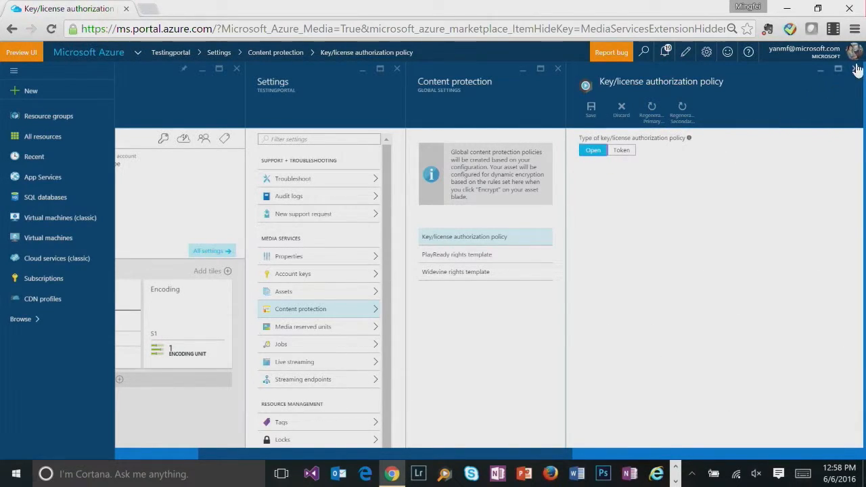
pyautogui.moveTo(857, 70)
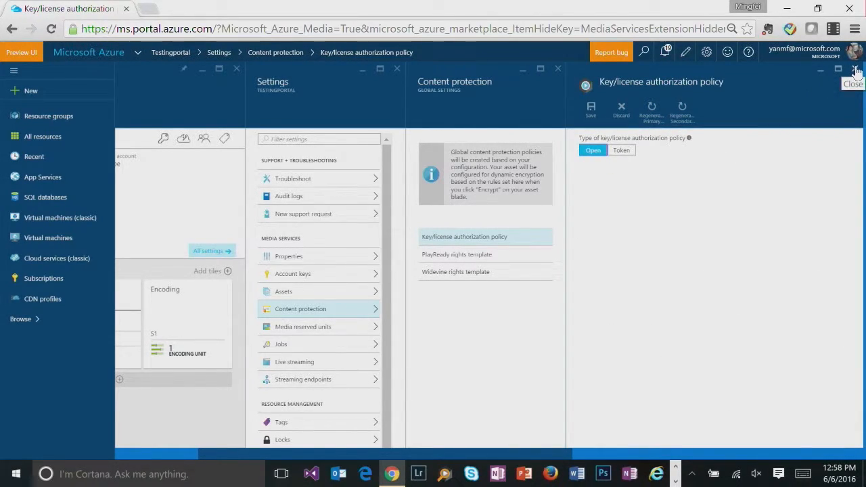
pyautogui.click(853, 82)
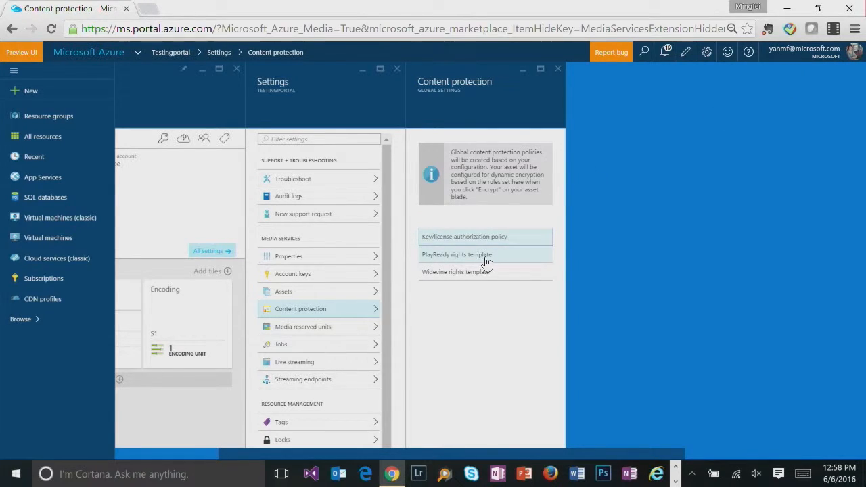
pyautogui.click(457, 255)
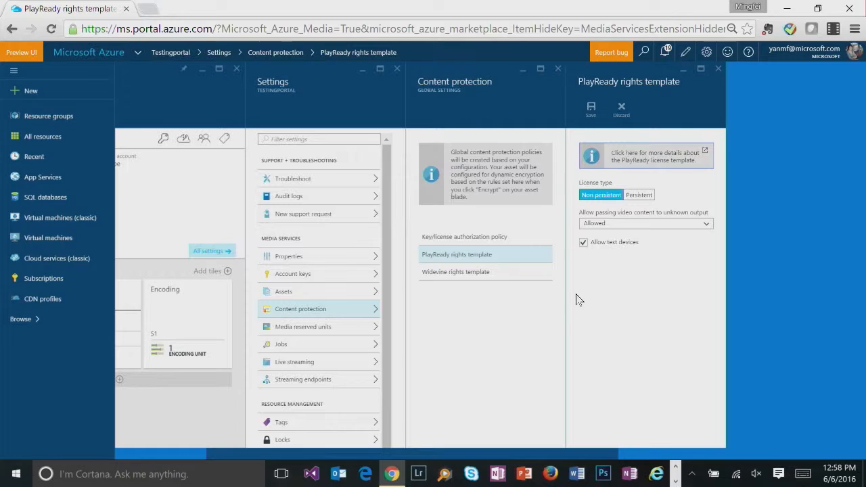
pyautogui.moveTo(592, 283)
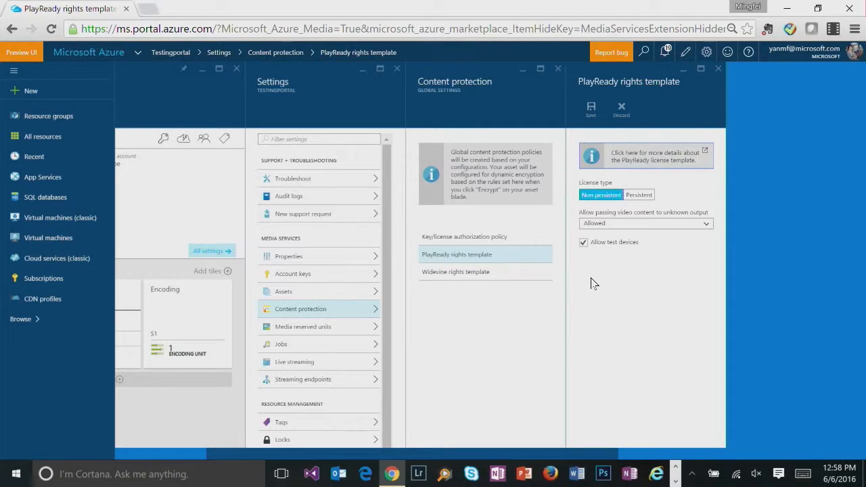
pyautogui.moveTo(606, 263)
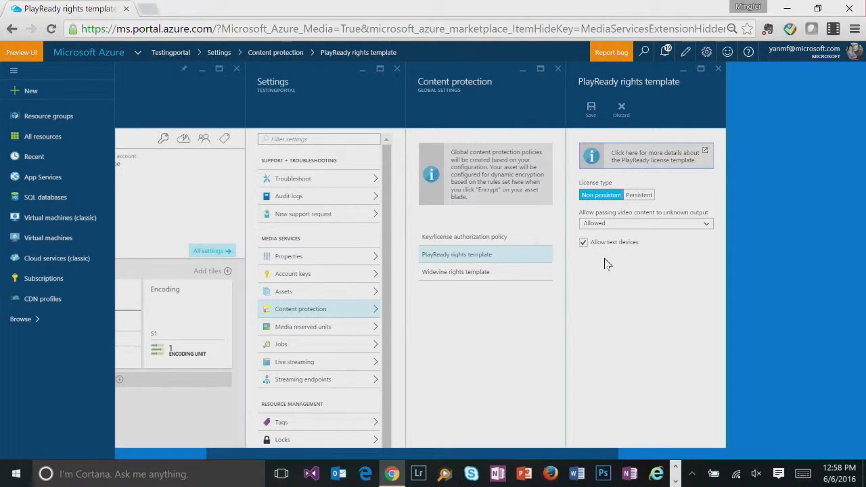
pyautogui.moveTo(611, 203)
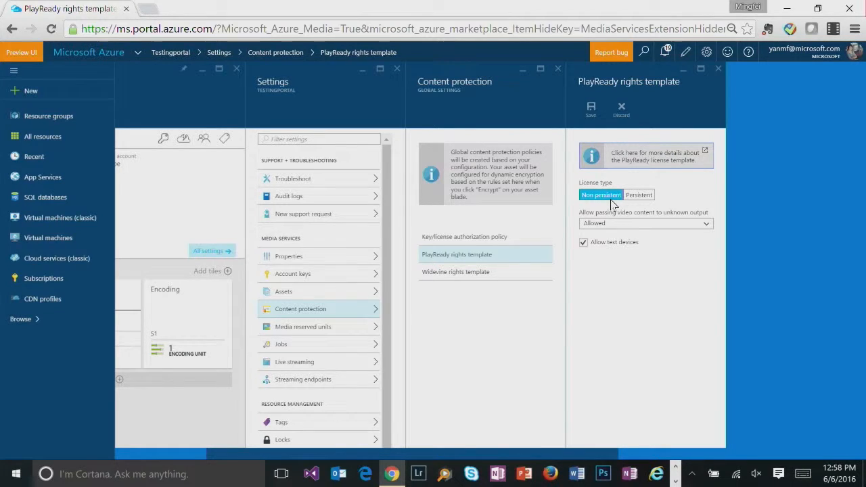
pyautogui.click(638, 195)
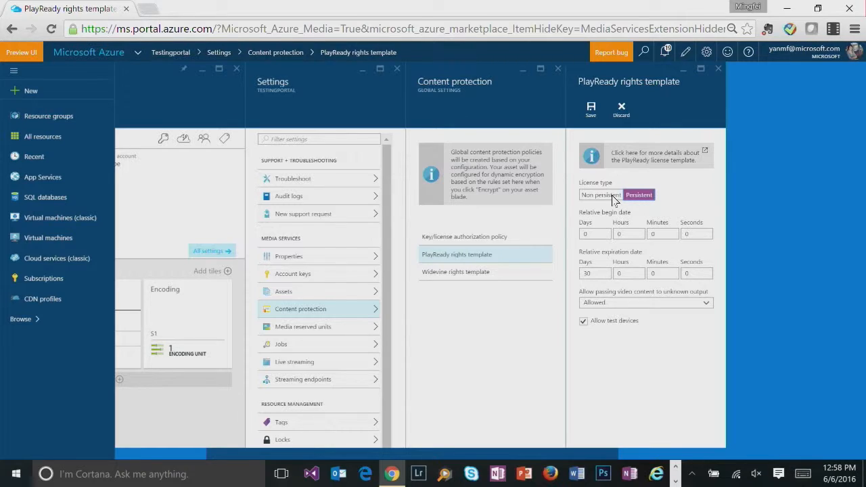
pyautogui.click(600, 195)
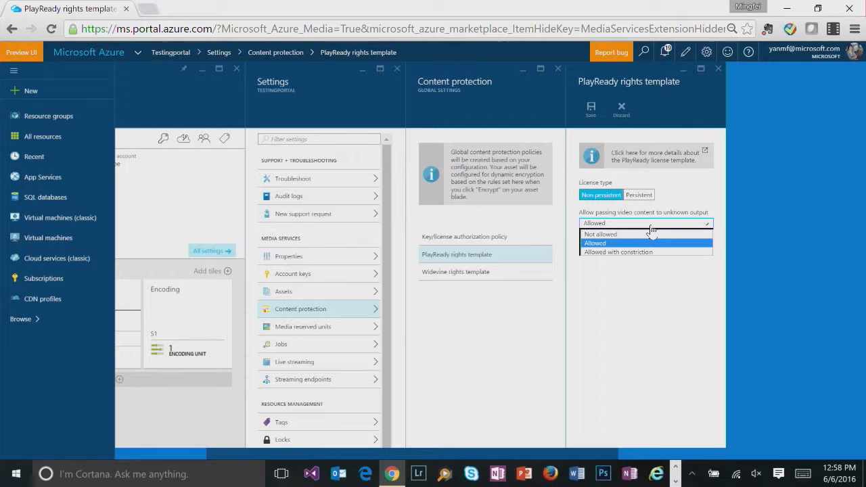
pyautogui.click(594, 242)
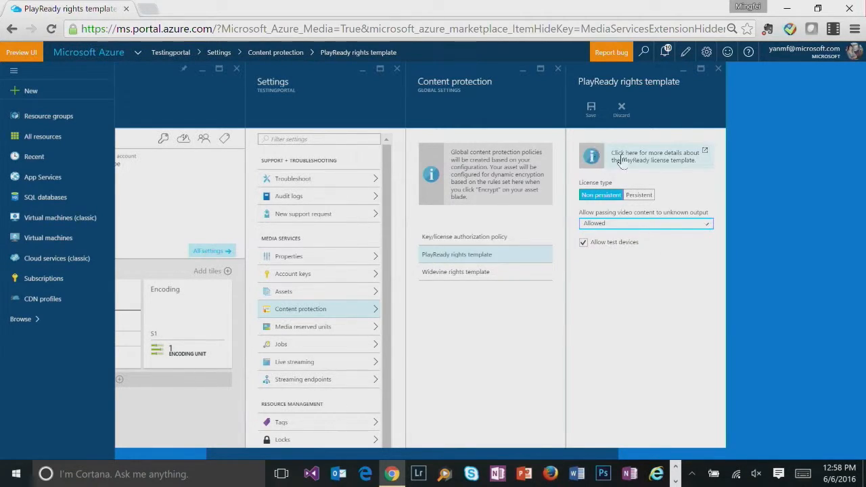
pyautogui.moveTo(661, 169)
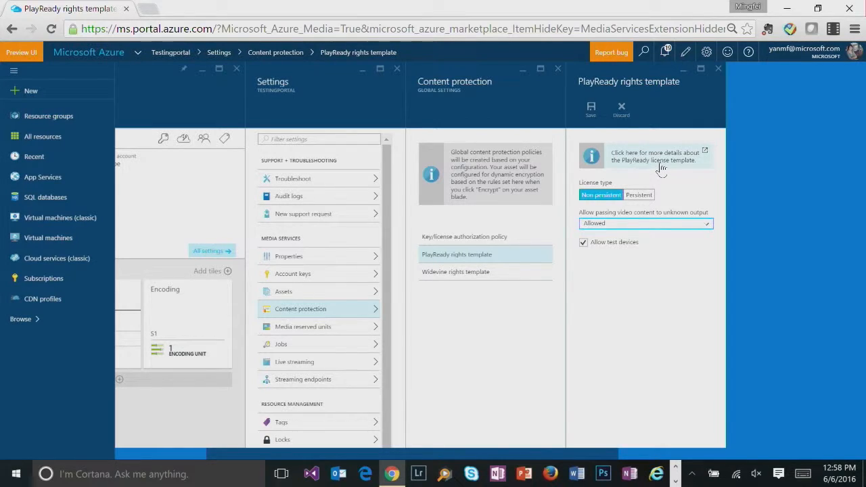
pyautogui.moveTo(709, 165)
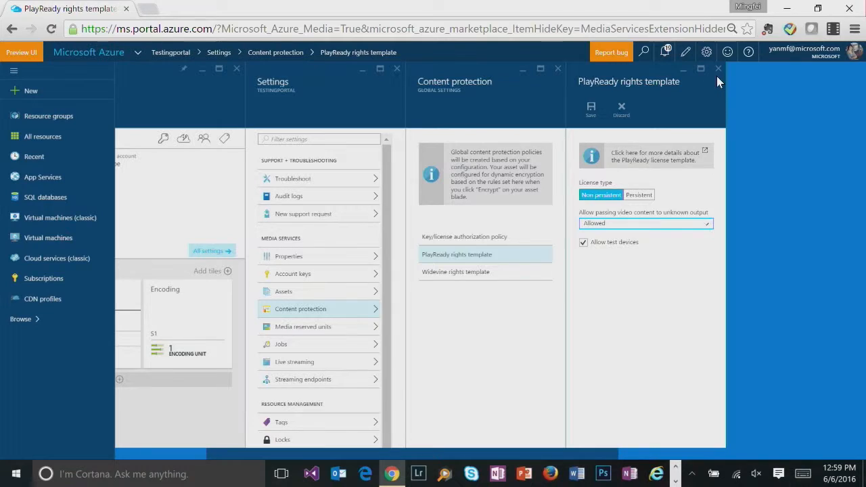
pyautogui.click(455, 272)
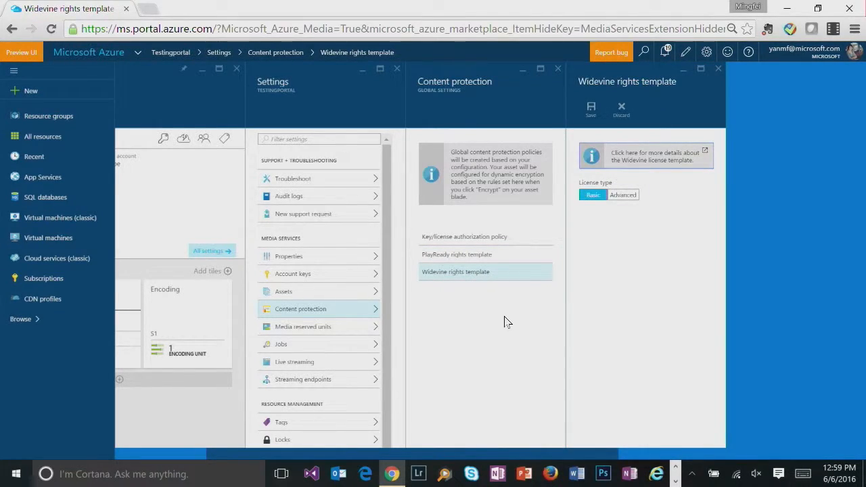
# - Preview the Advanced Widevine options, keep Basic, save, and close Content protection
pyautogui.click(623, 195)
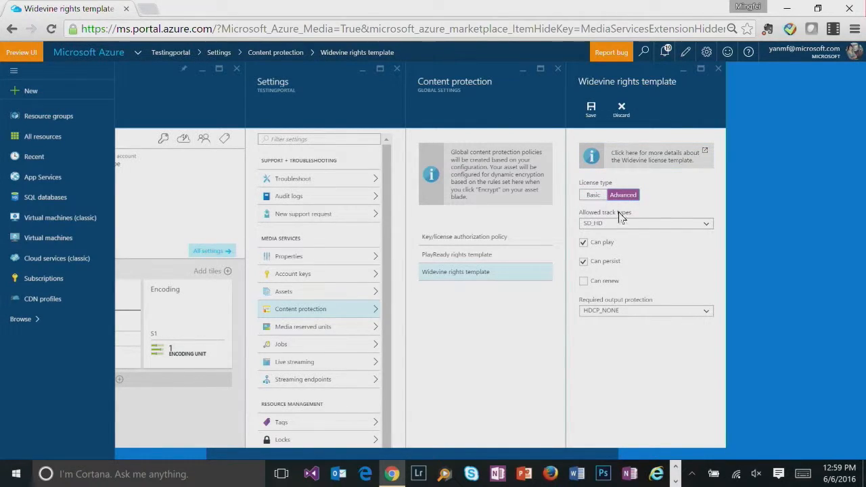
pyautogui.moveTo(630, 313)
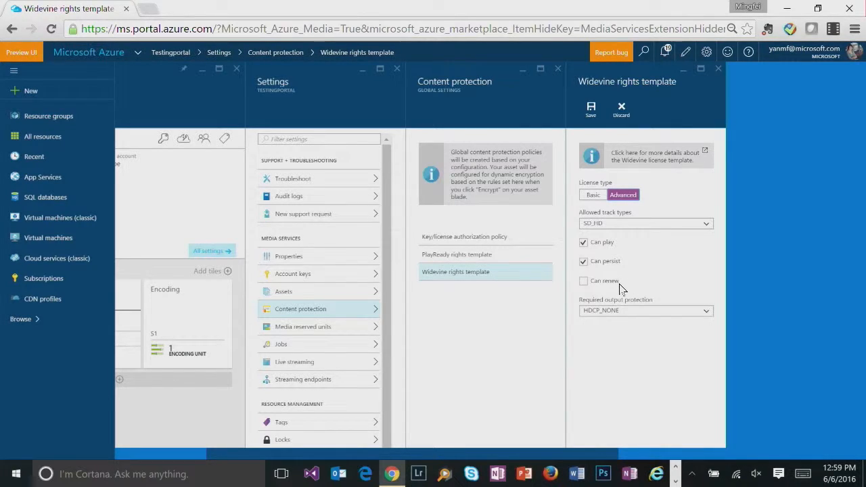
pyautogui.click(593, 195)
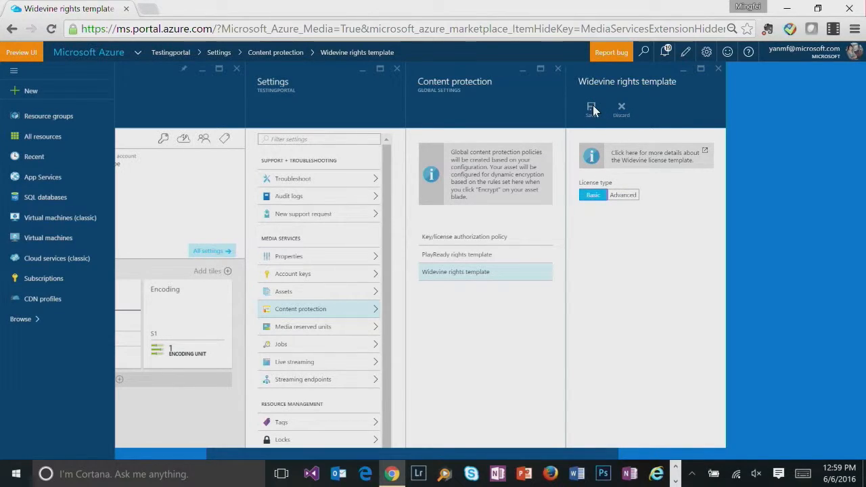
pyautogui.click(620, 108)
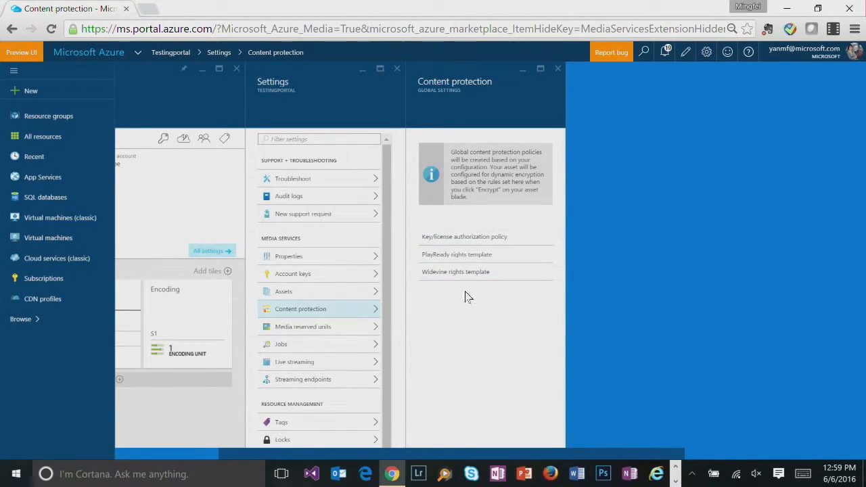
pyautogui.moveTo(465, 297)
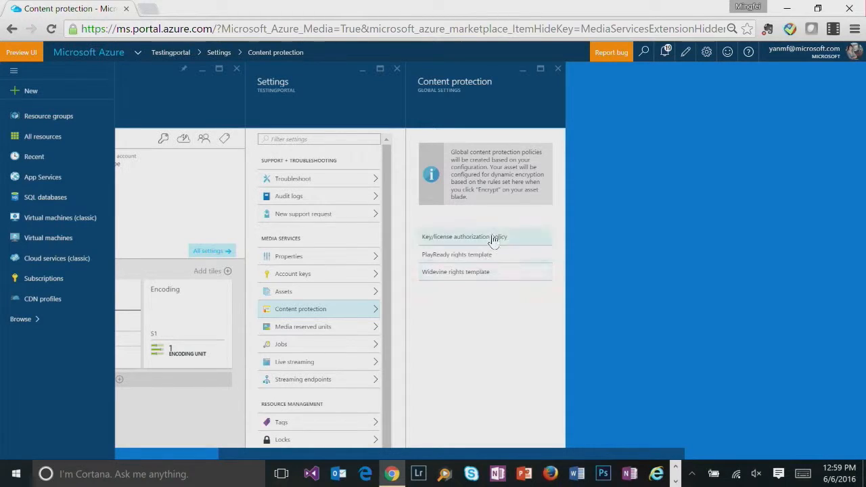
pyautogui.click(558, 68)
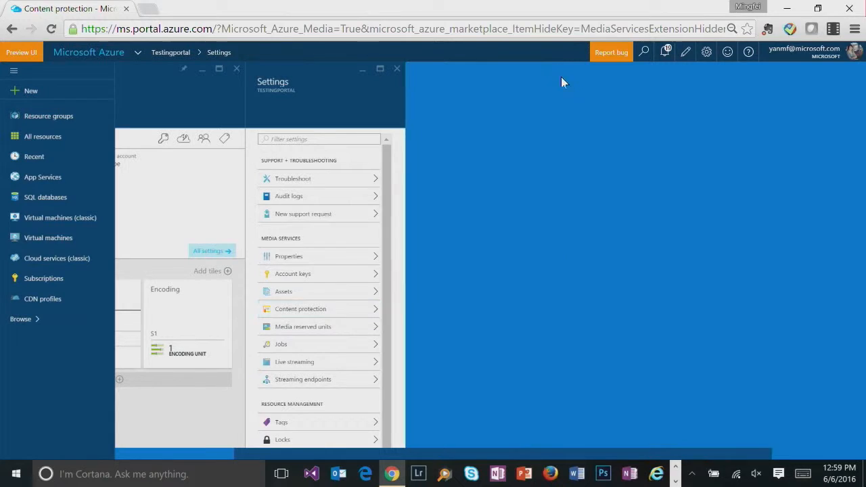
# - Open the 'BigBuckBunny.mp4 - Media Encoder Standard encoded' asset from the Assets list
pyautogui.click(283, 291)
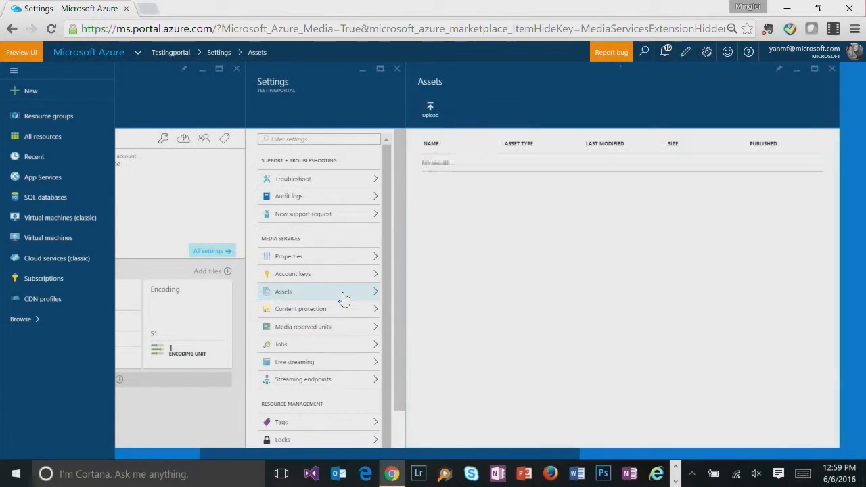
pyautogui.click(283, 291)
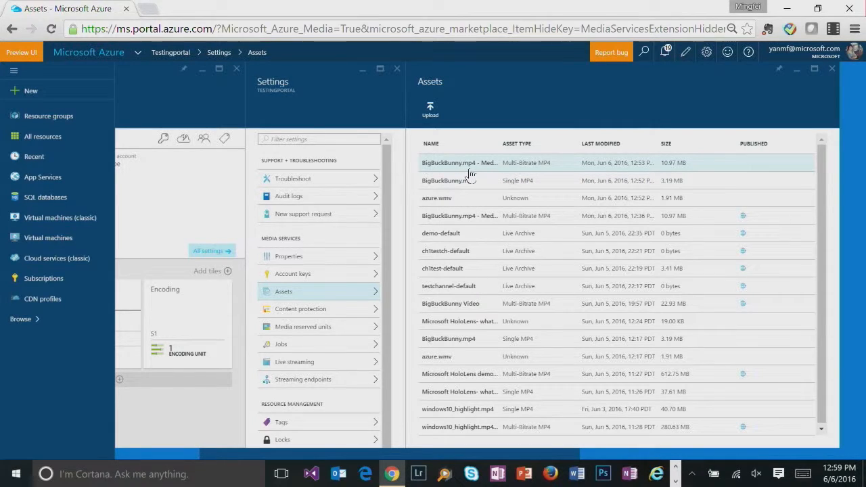
pyautogui.click(459, 163)
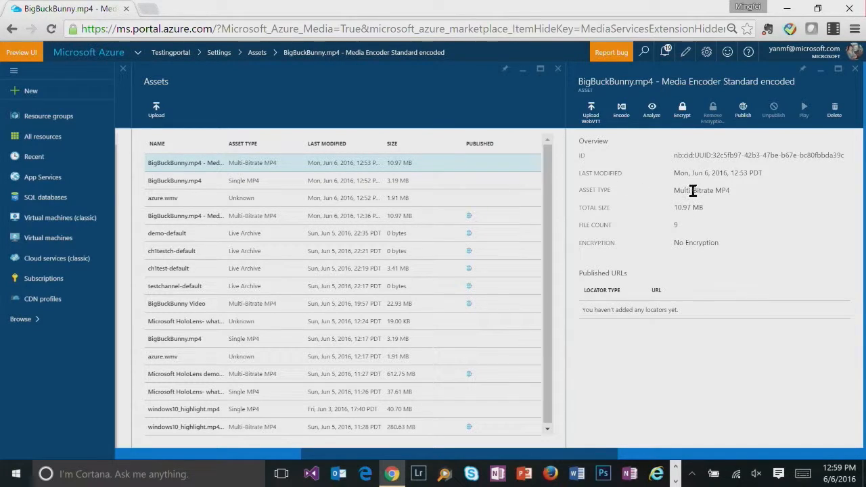
pyautogui.moveTo(665, 243)
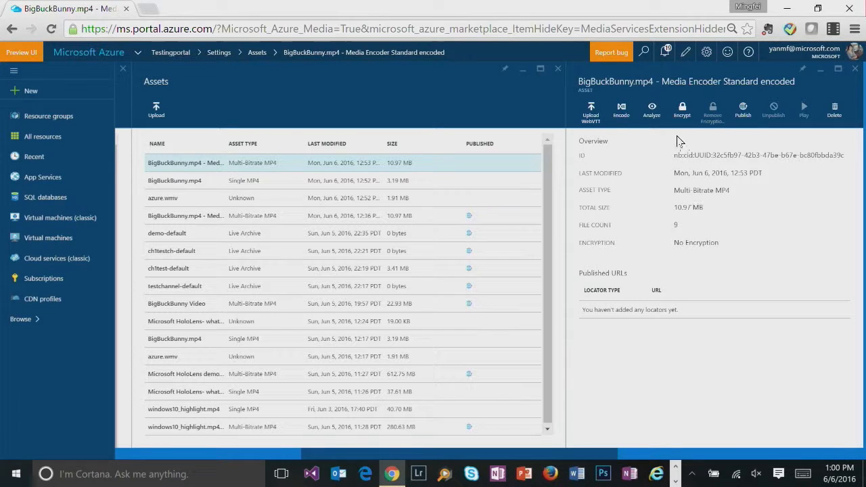
# - Apply DRM Common Encryption (PlayReady and Widevine) with MPEG-DASH to the asset
pyautogui.click(681, 108)
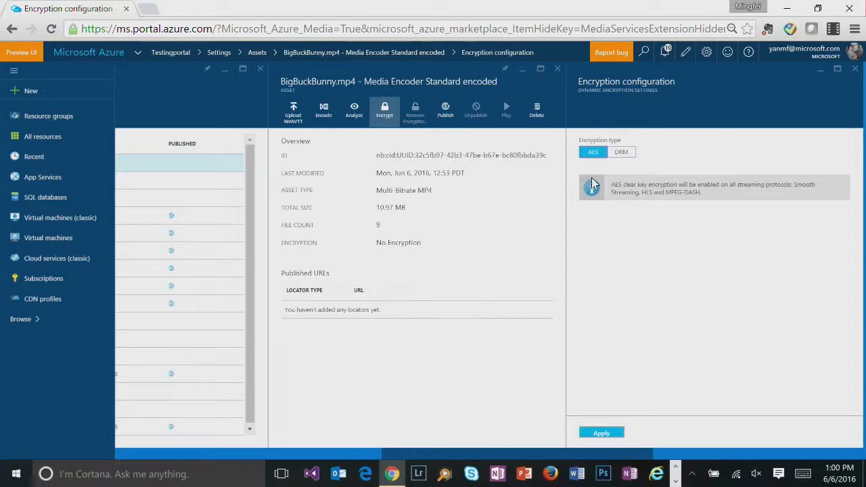
pyautogui.click(620, 152)
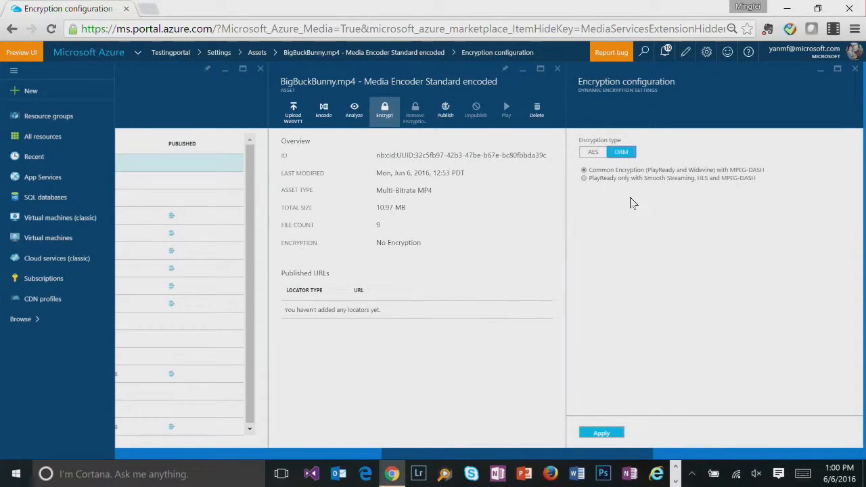
pyautogui.moveTo(623, 190)
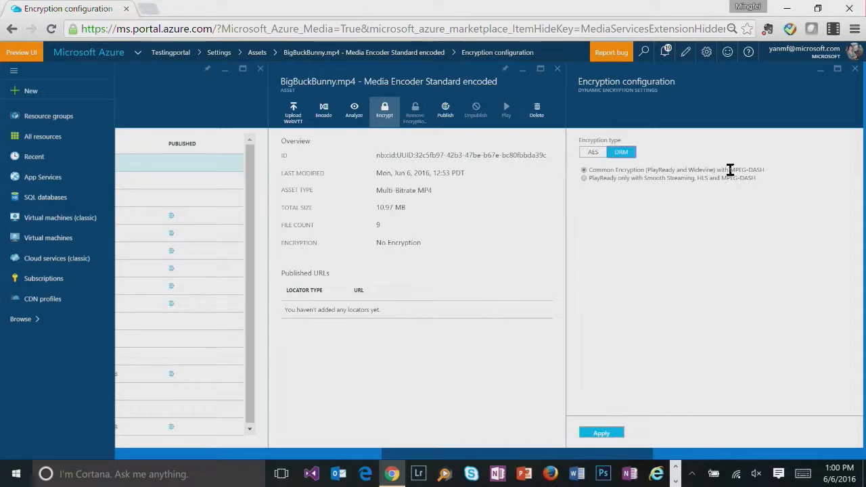
pyautogui.moveTo(604, 191)
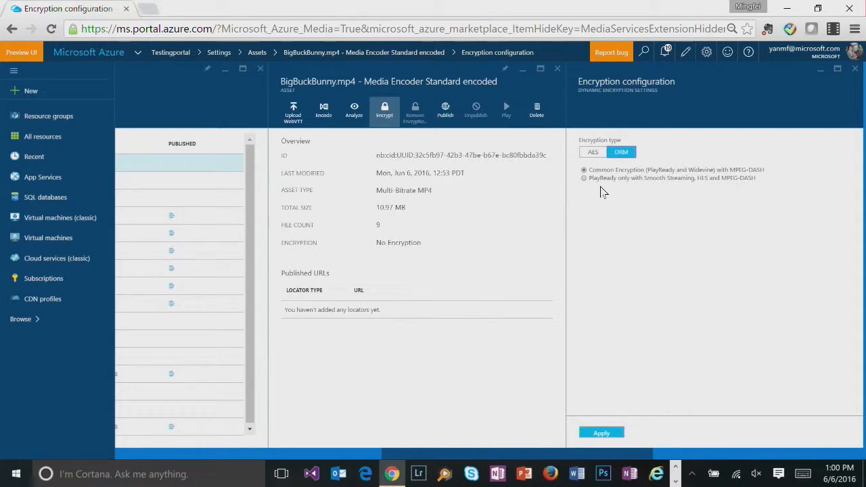
pyautogui.moveTo(678, 191)
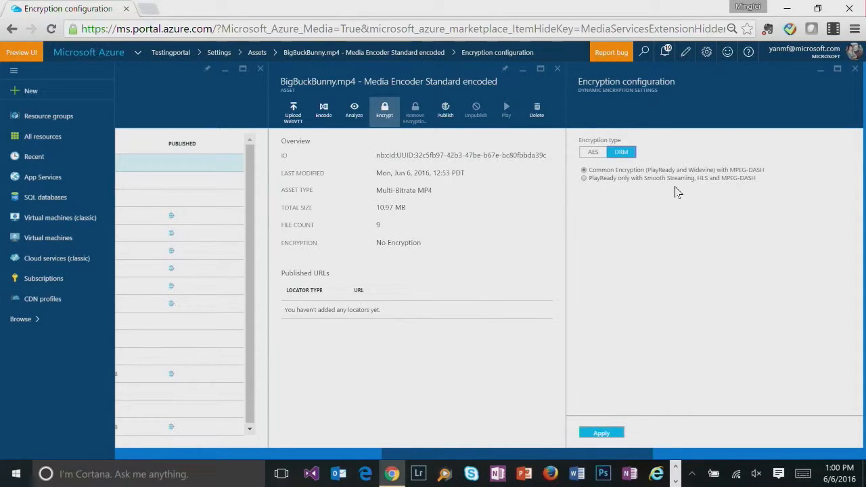
pyautogui.moveTo(644, 189)
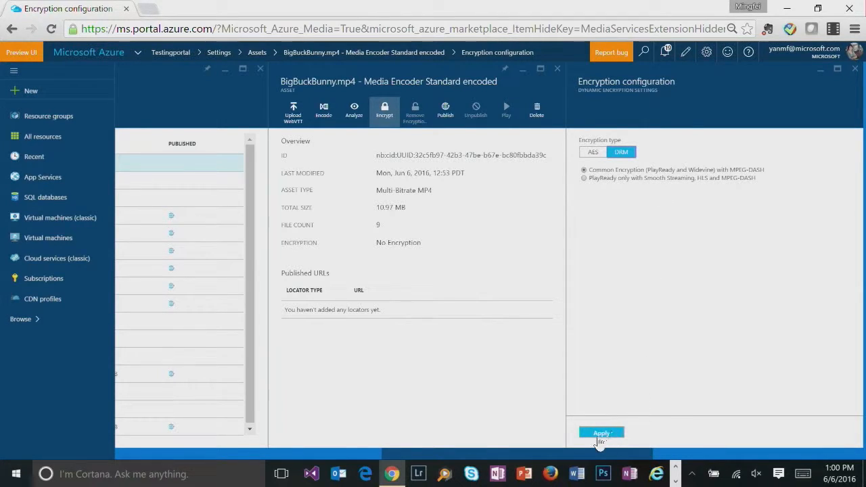
pyautogui.click(600, 433)
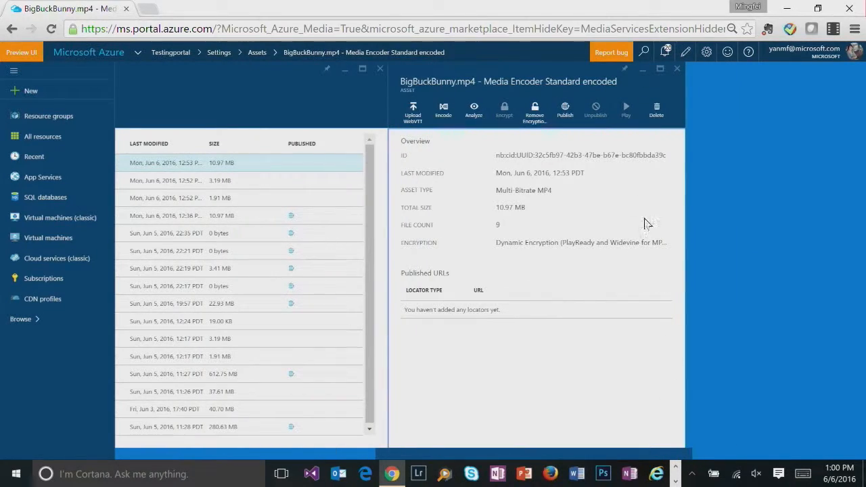
# - Add a streaming locator with default dates and view its streaming URLs
pyautogui.click(564, 110)
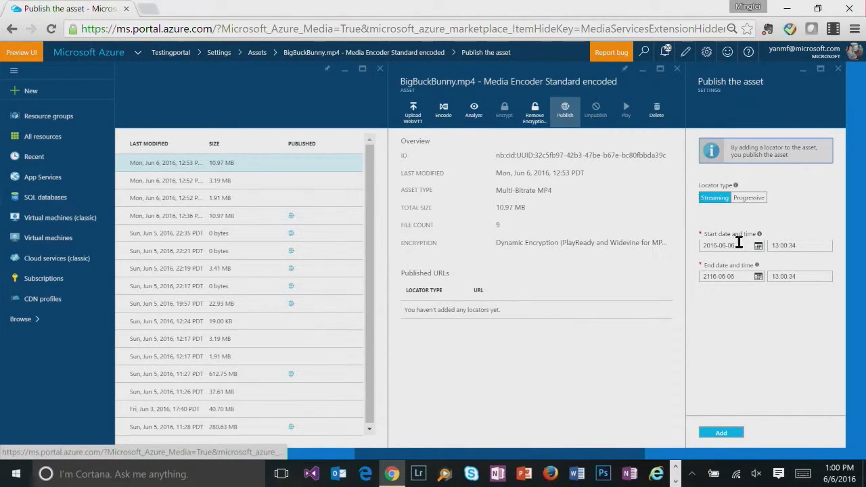
pyautogui.click(720, 432)
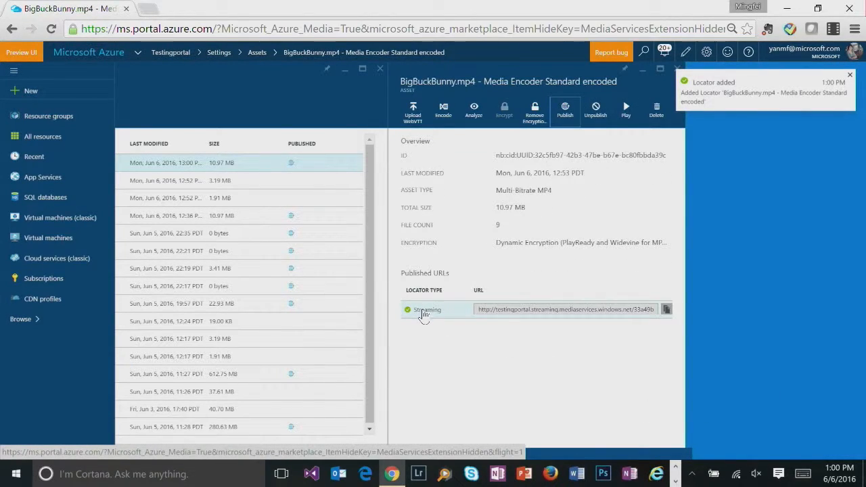
pyautogui.moveTo(433, 318)
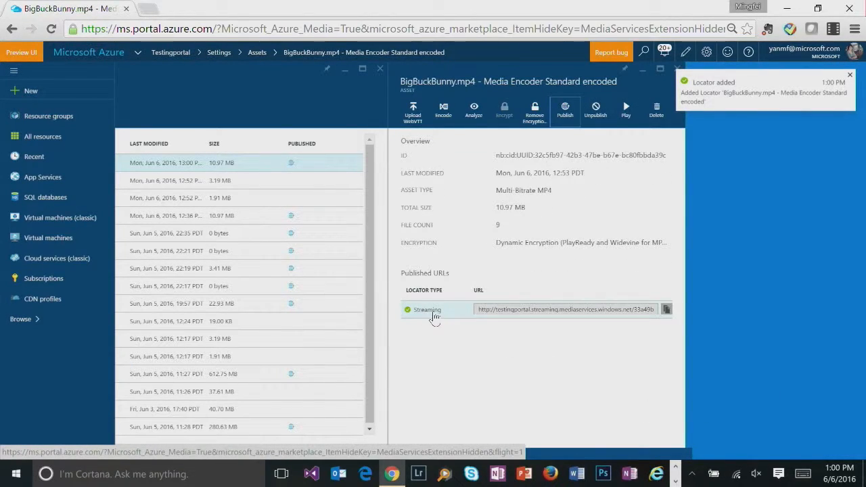
pyautogui.click(427, 310)
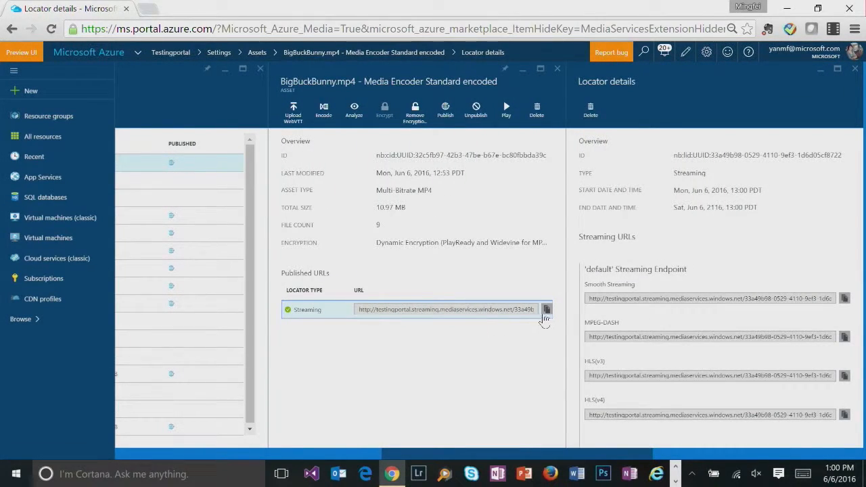
pyautogui.moveTo(506, 108)
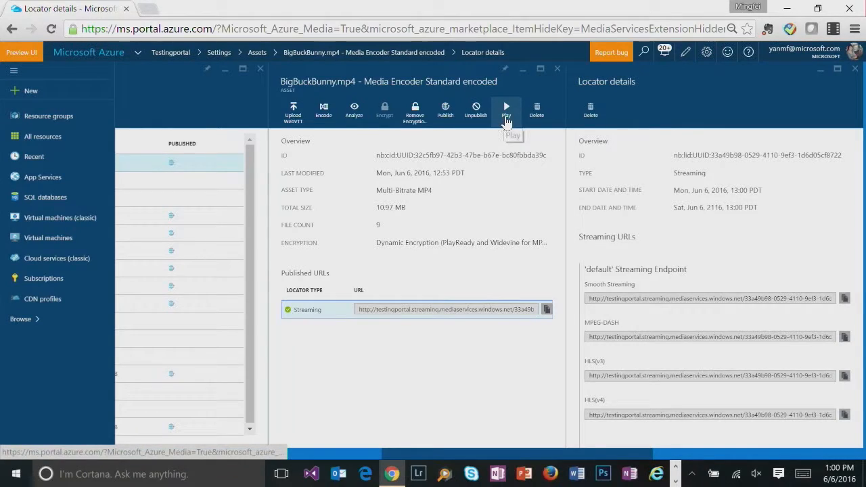
# - Play the encrypted BigBuckBunny stream in the portal's media player
pyautogui.click(506, 106)
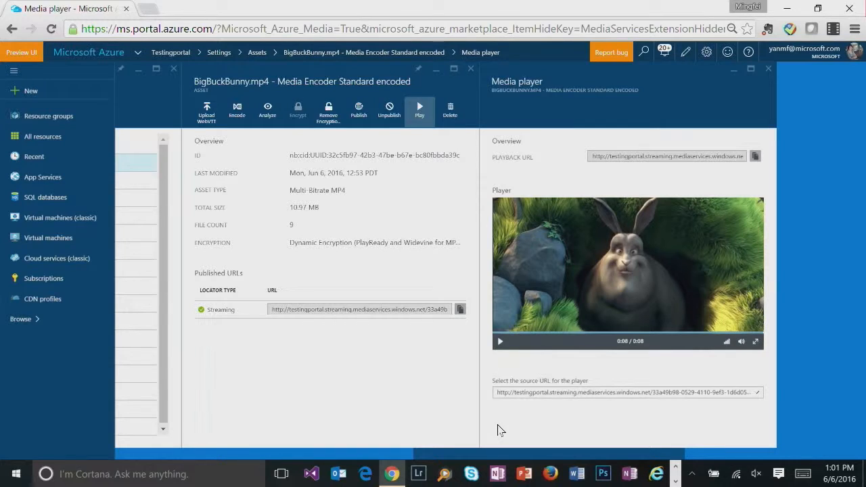
pyautogui.moveTo(527, 454)
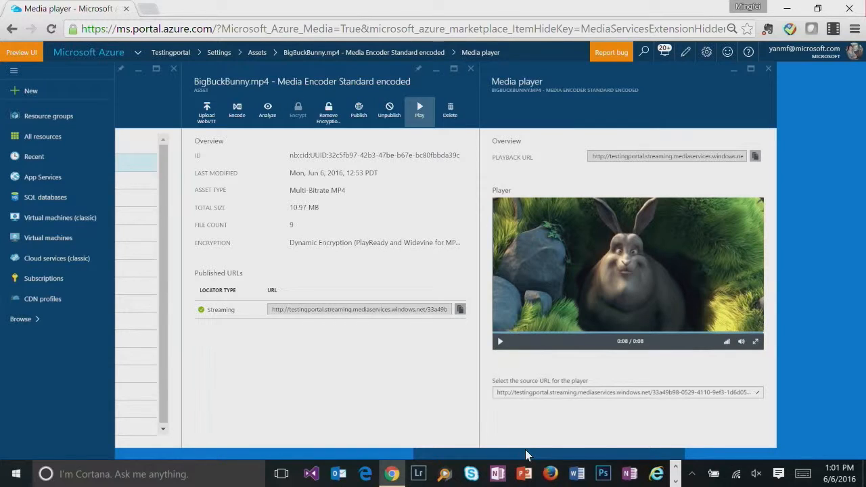